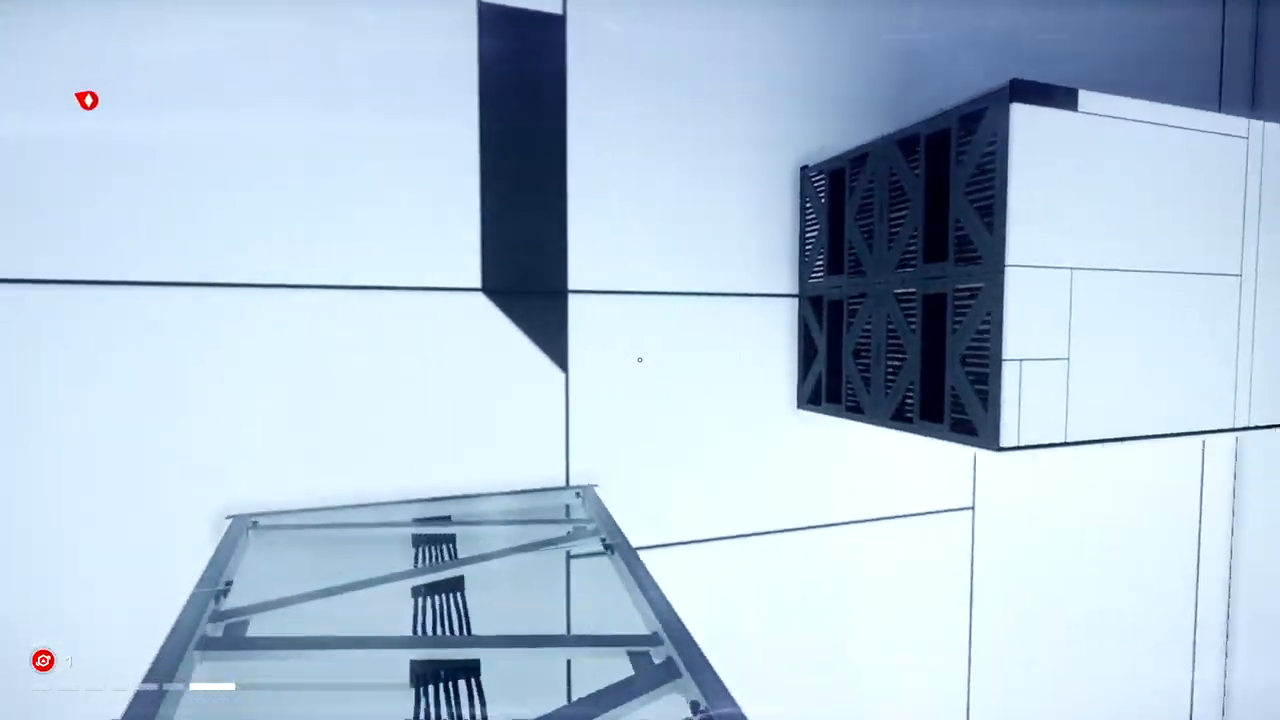
pyautogui.moveTo(640, 360)
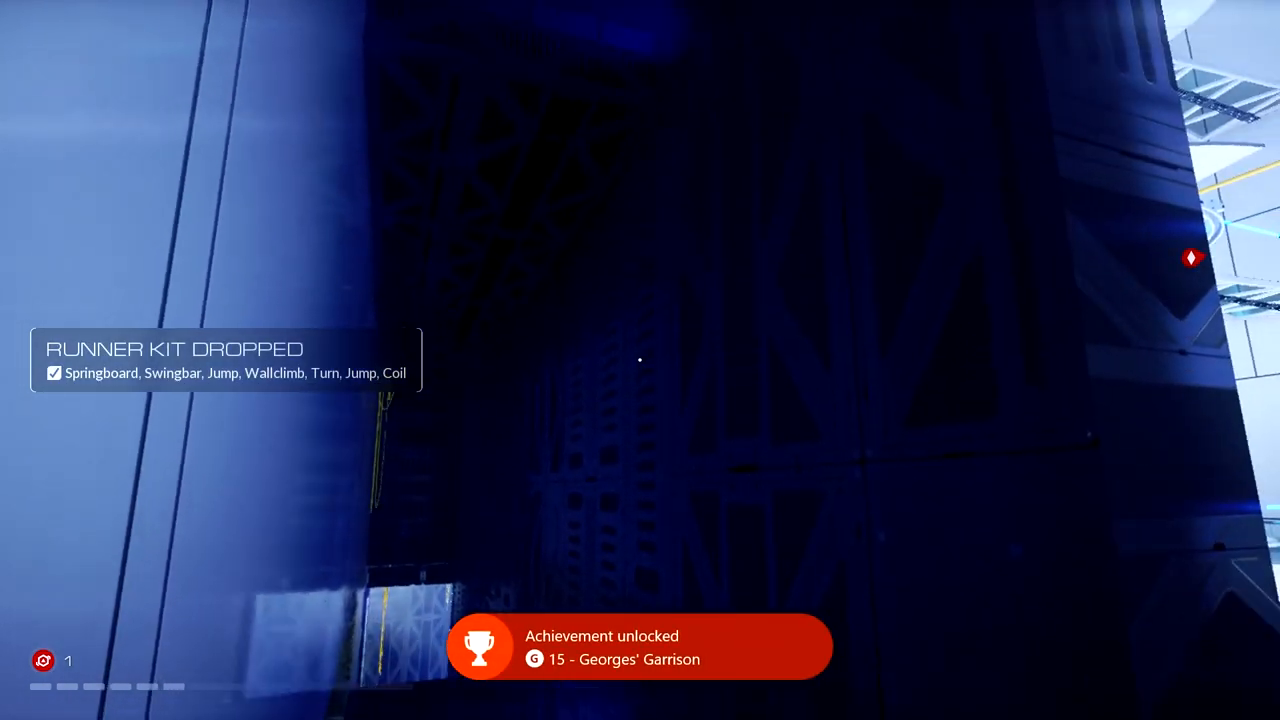
# Finish the runner kit course to unlock Georges' Garrison, then leave the Eden Village map.
pyautogui.press('Escape')
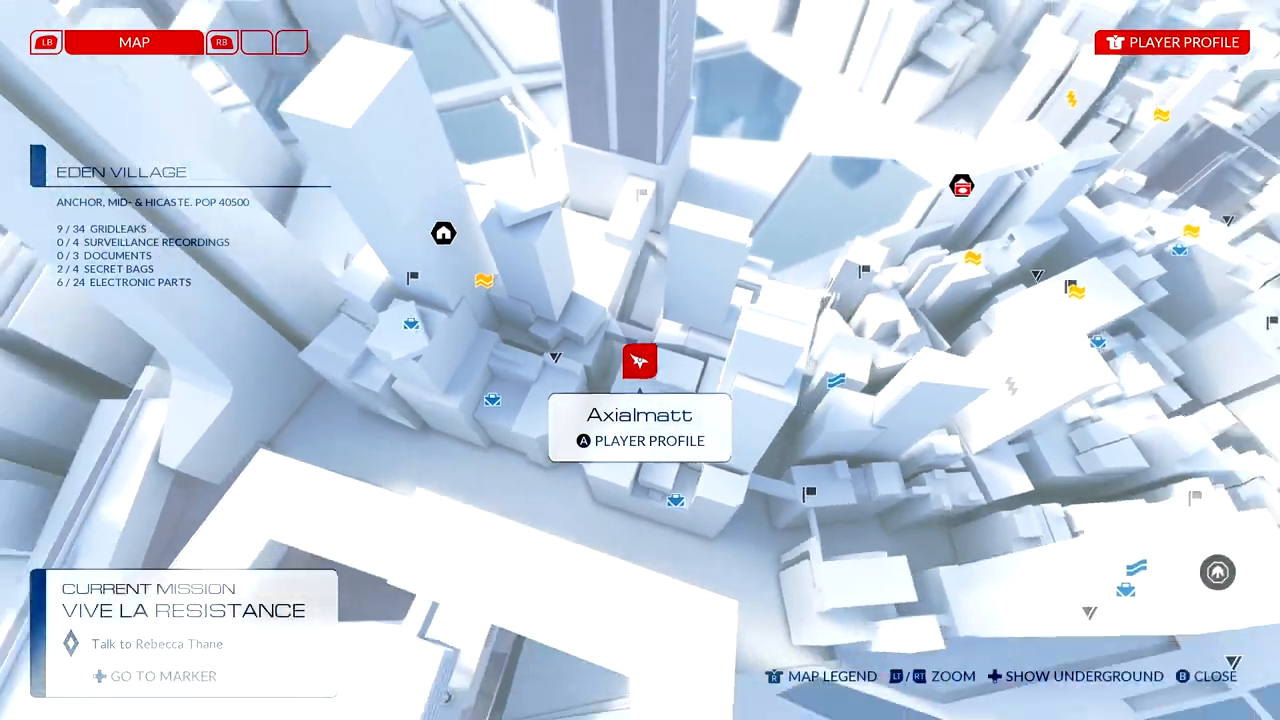
# Scroll the Eden Village map view before returning to the office lobby run.
pyautogui.scroll(-3)
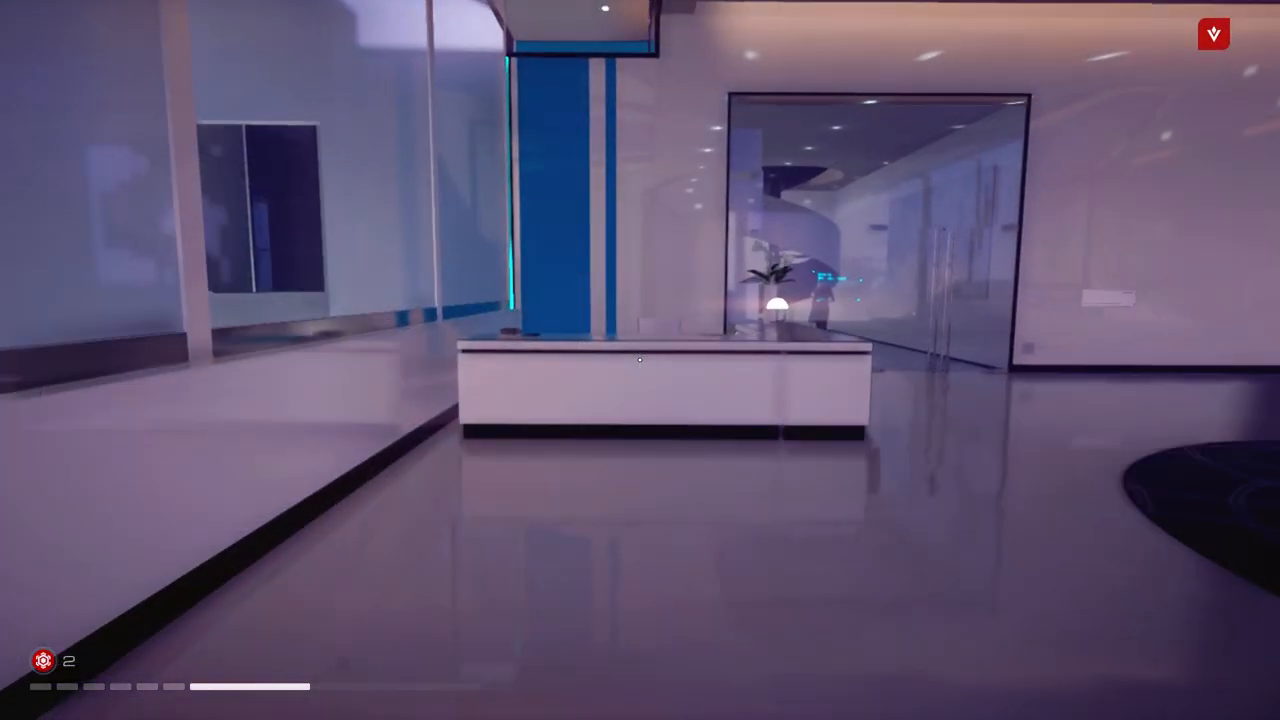
pyautogui.moveTo(640, 360)
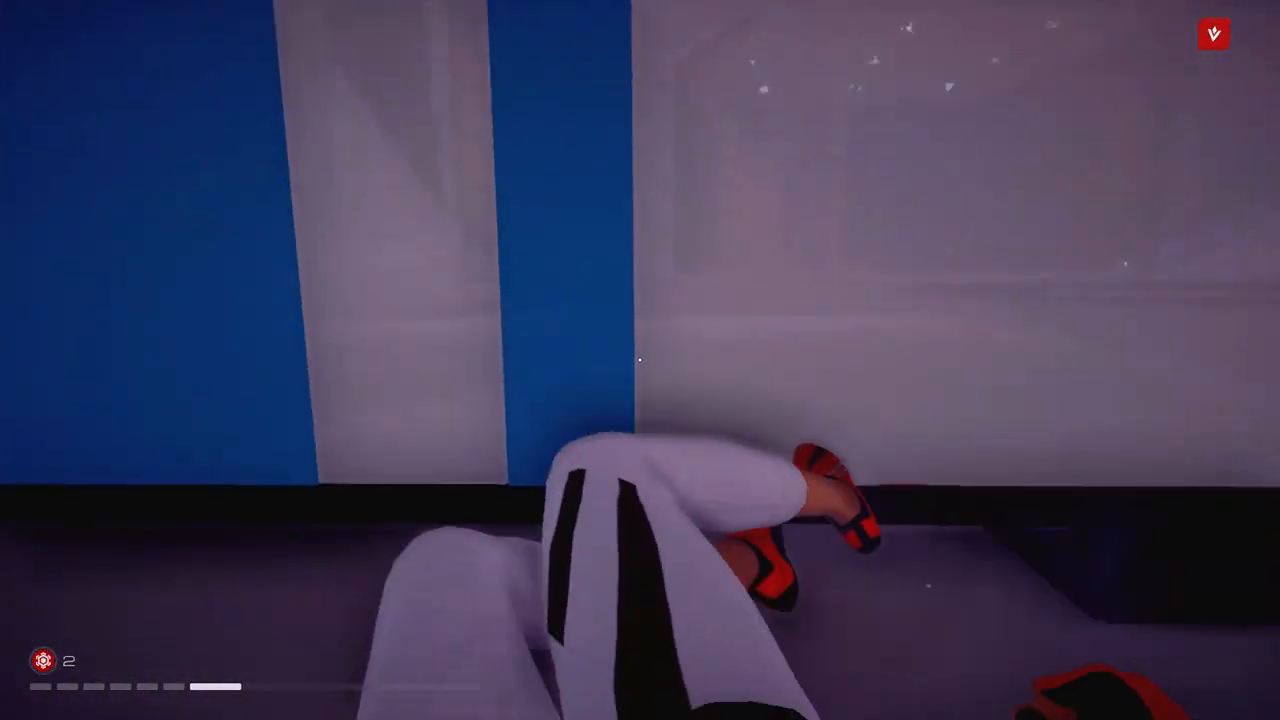
pyautogui.moveTo(640, 360)
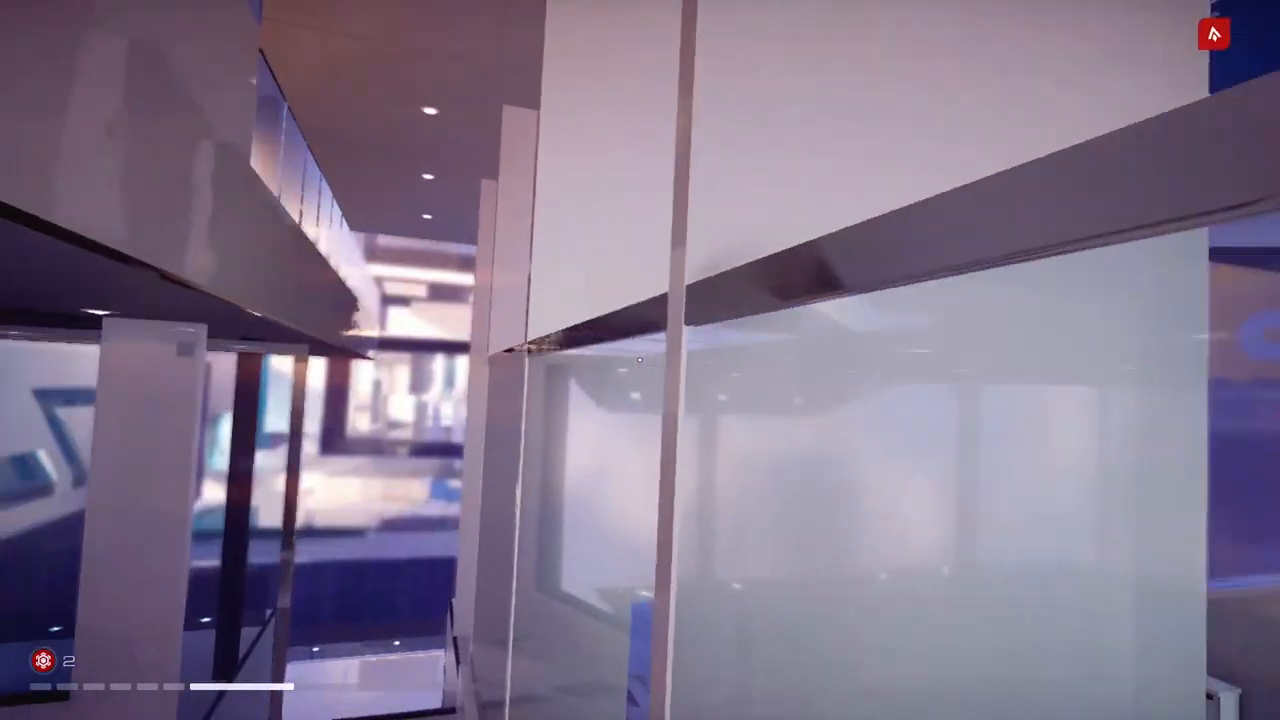
pyautogui.moveTo(640, 360)
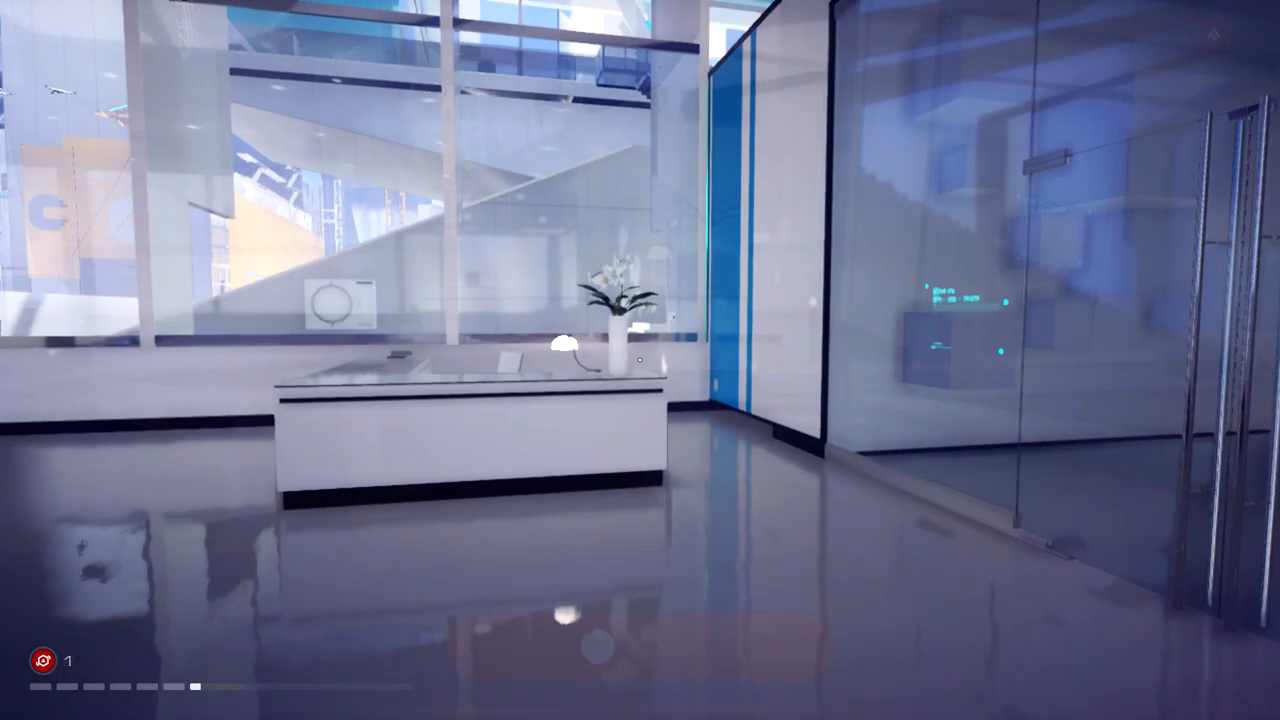
pyautogui.moveTo(640, 360)
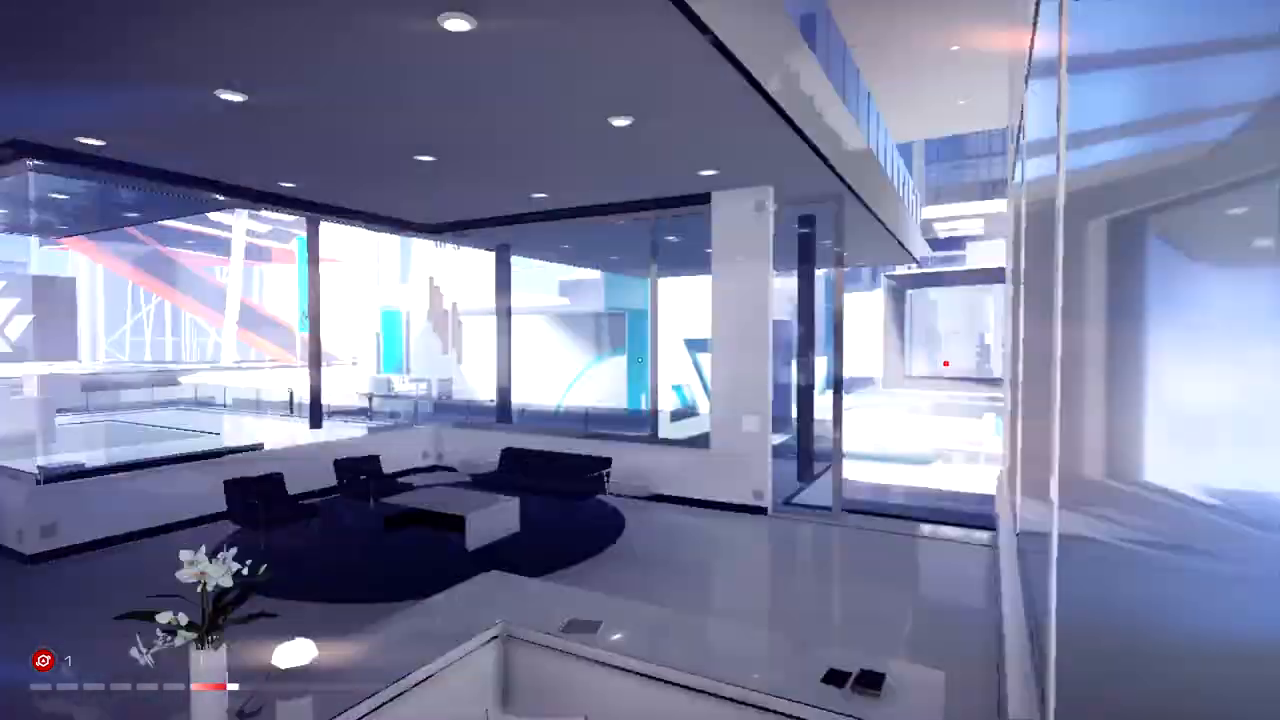